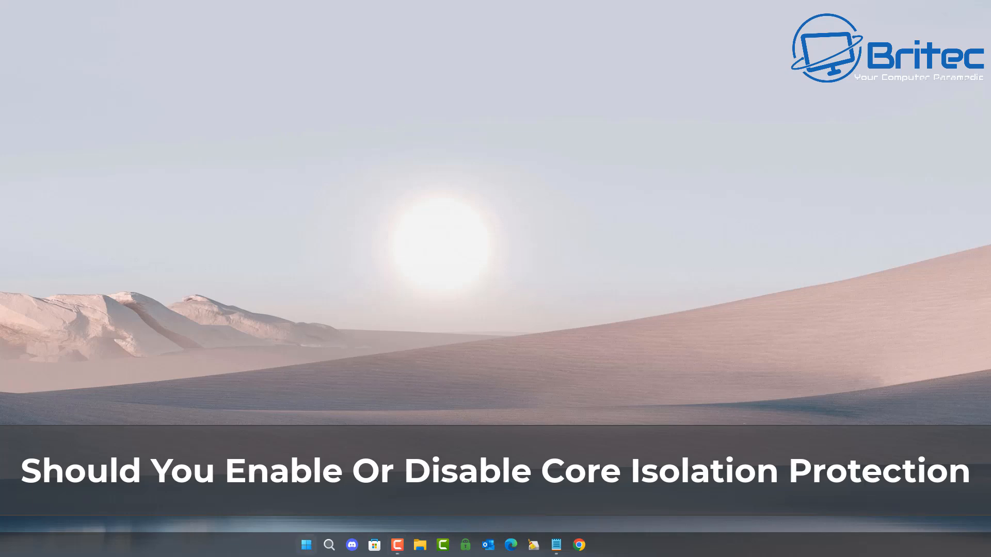
Step: Reach Windows Security's Device security page via Settings > Privacy & security, showing memory integrity off
{"action": "left_click", "coordinate": [305, 545]}
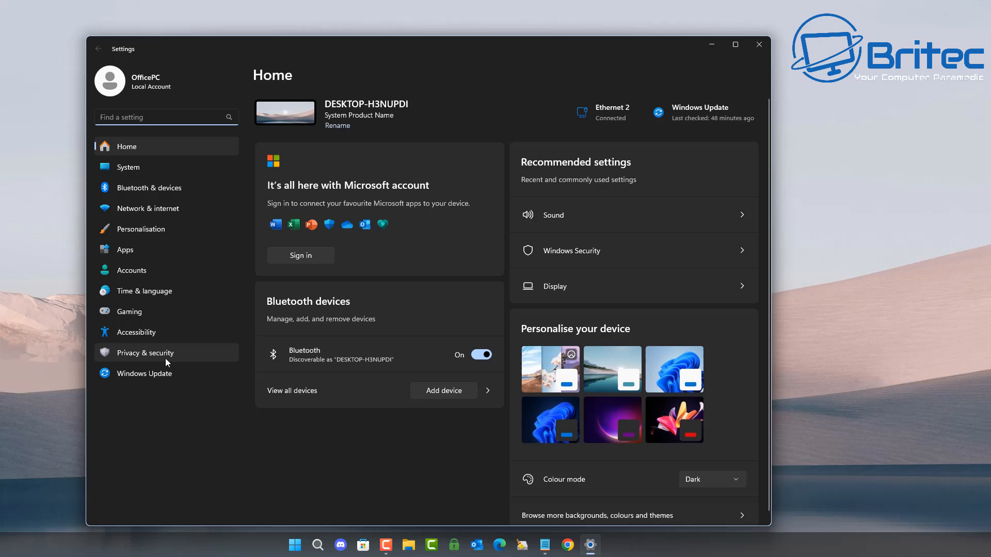
{"action": "left_click", "coordinate": [144, 352]}
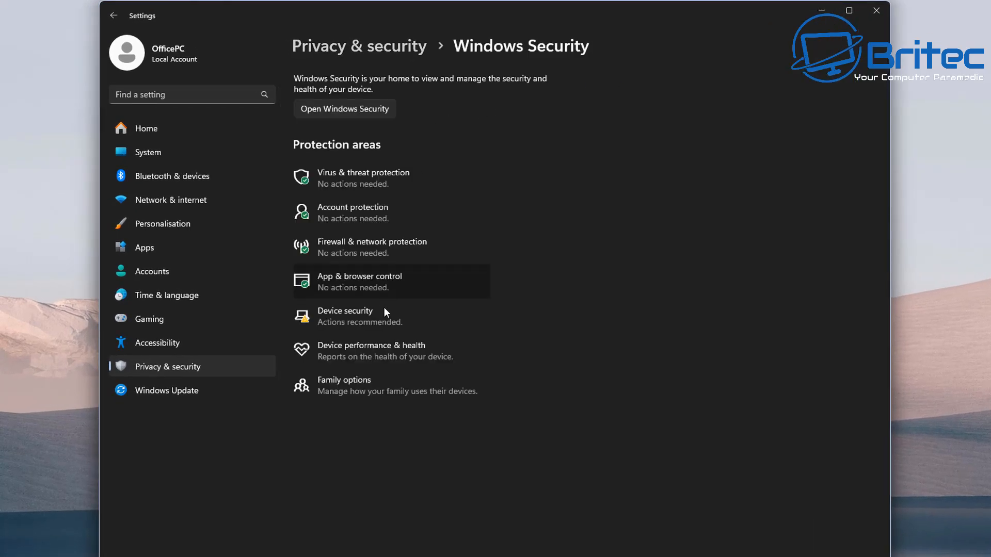
{"action": "left_click", "coordinate": [345, 317]}
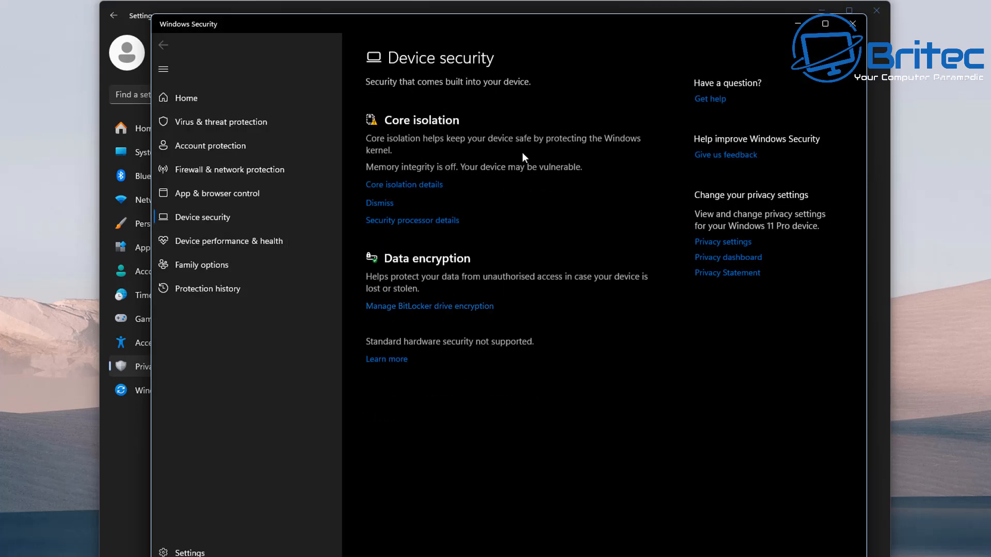
{"action": "mouse_move", "coordinate": [452, 144]}
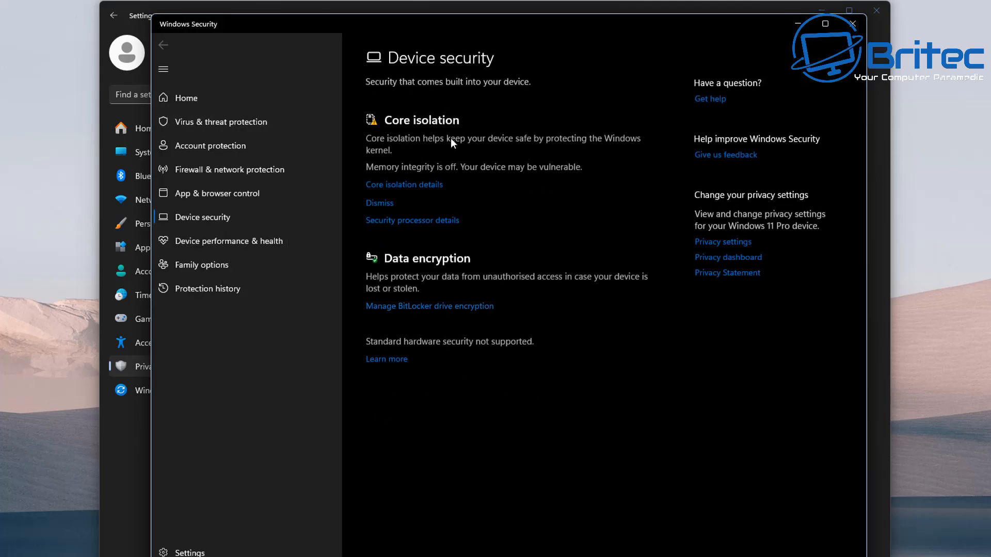
{"action": "mouse_move", "coordinate": [382, 208]}
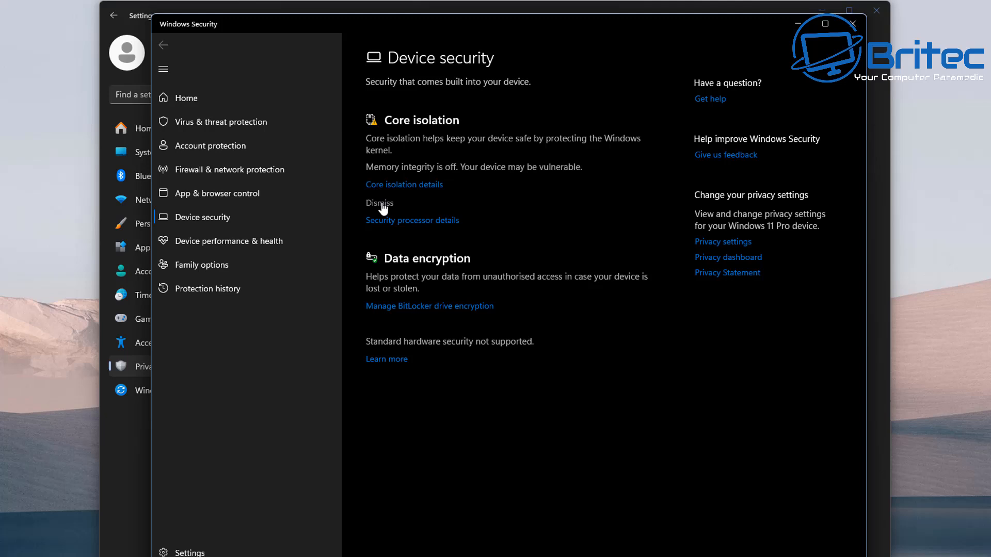
Step: View the Core isolation details, where Memory integrity and Vulnerable Driver Blocklist are off
{"action": "left_click", "coordinate": [404, 184]}
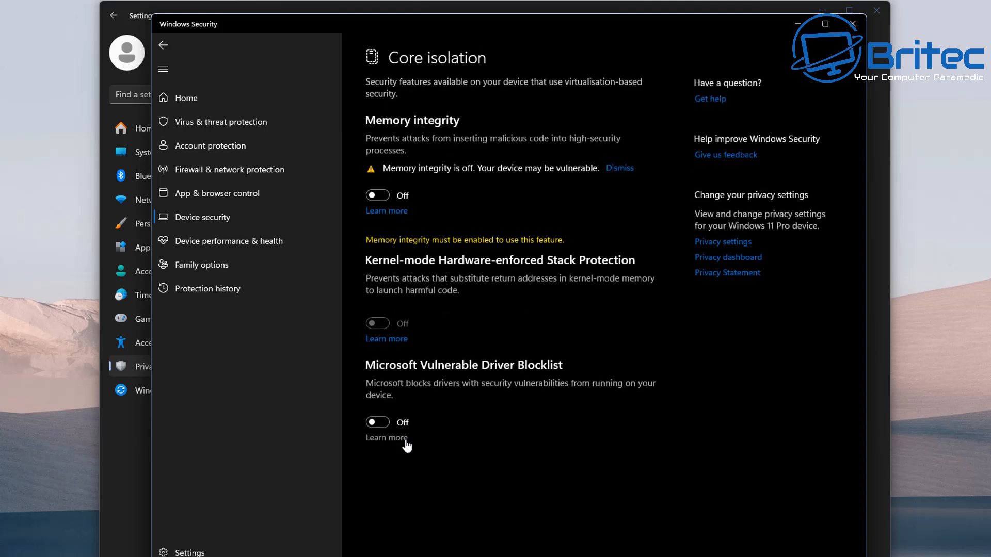
{"action": "mouse_move", "coordinate": [376, 177]}
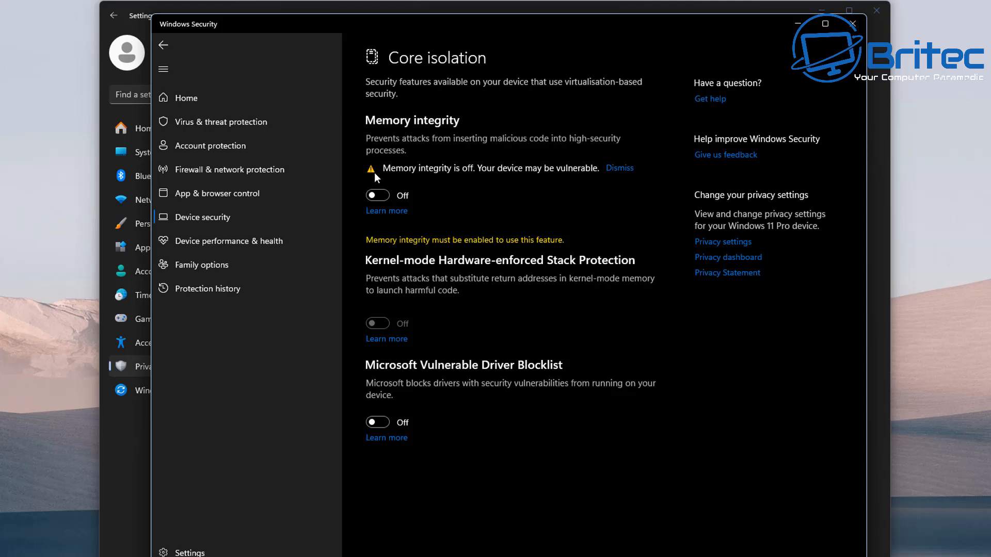
{"action": "mouse_move", "coordinate": [369, 272]}
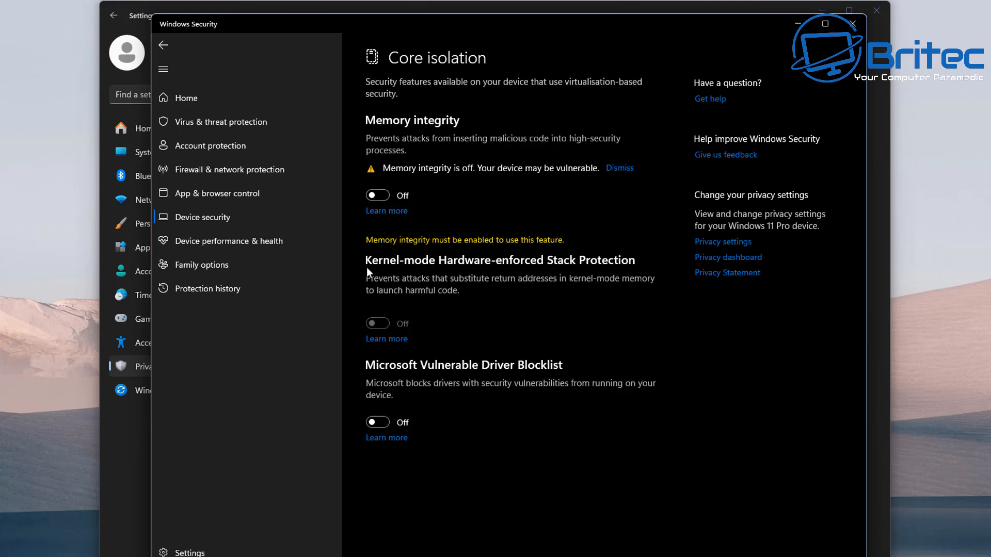
{"action": "mouse_move", "coordinate": [364, 386]}
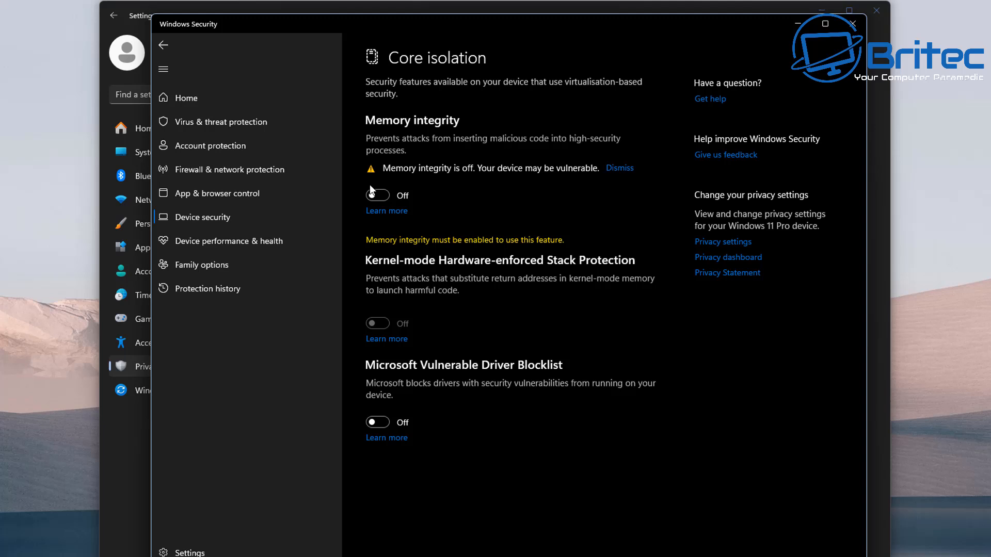
{"action": "mouse_move", "coordinate": [391, 319]}
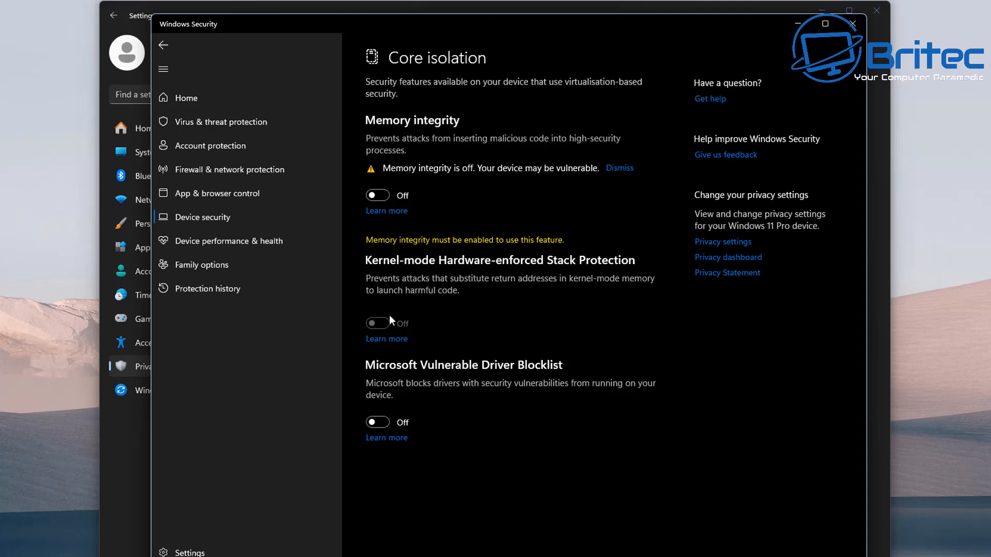
{"action": "mouse_move", "coordinate": [826, 47]}
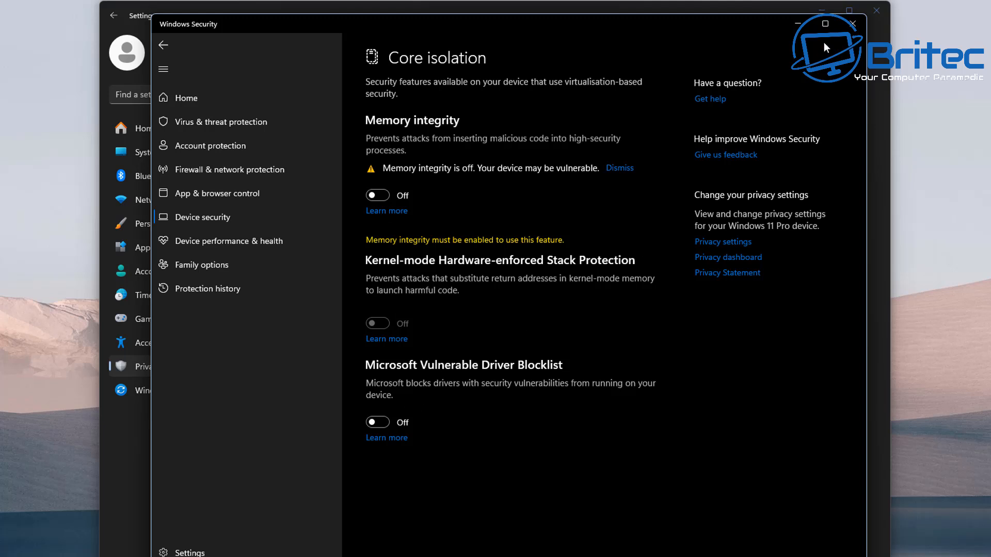
{"action": "mouse_move", "coordinate": [827, 25]}
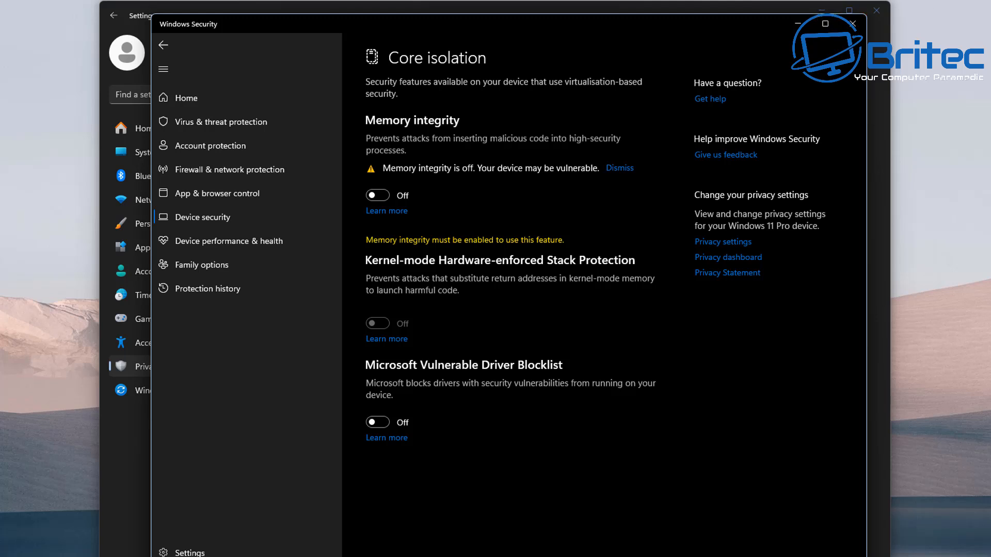
{"action": "left_click", "coordinate": [386, 210]}
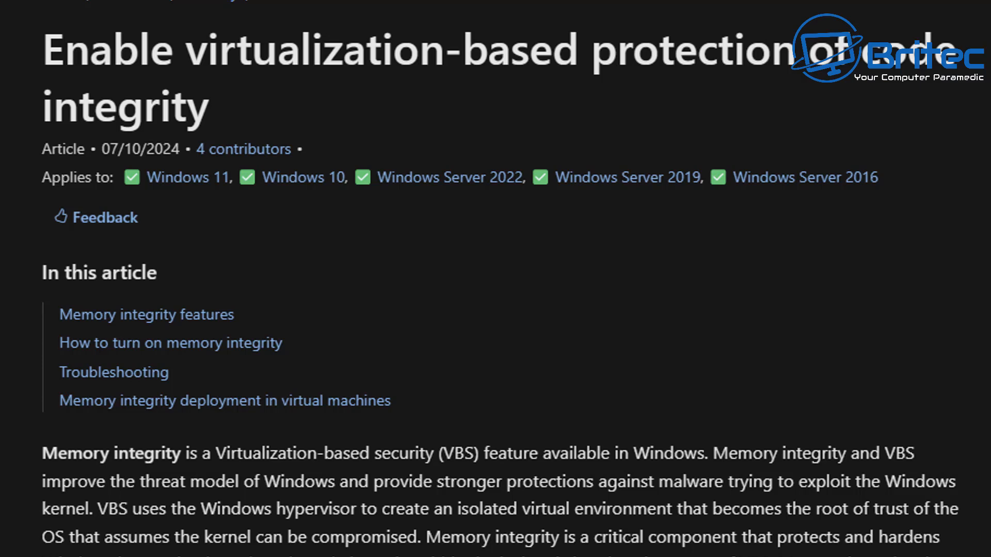
{"action": "scroll", "scroll_direction": "down", "scroll_amount": 3}
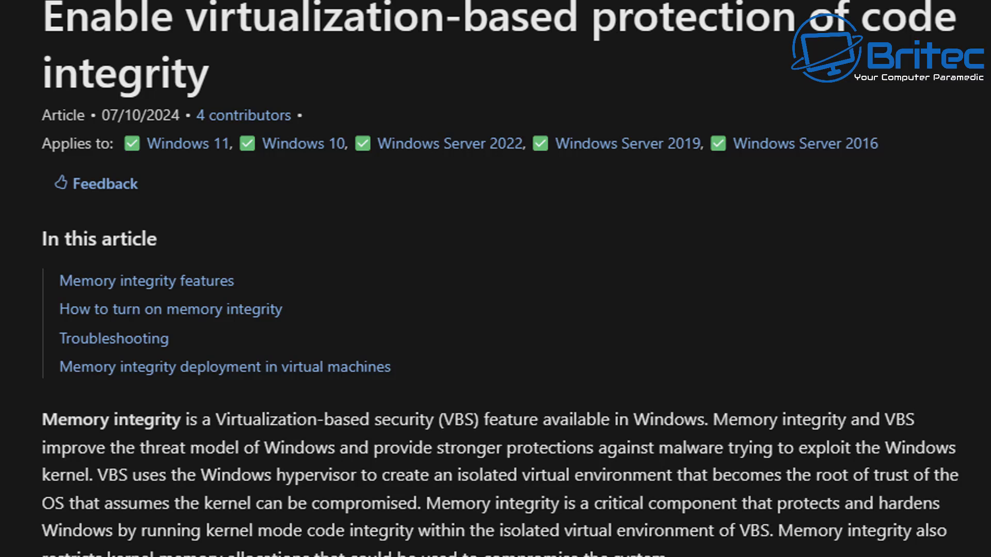
{"action": "scroll", "scroll_direction": "down", "scroll_amount": 3}
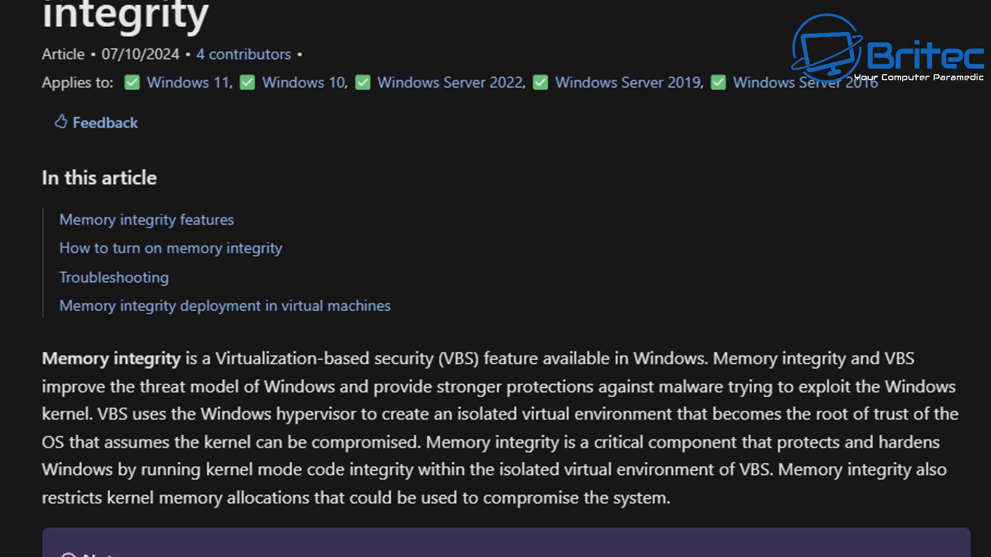
{"action": "scroll", "scroll_direction": "down", "scroll_amount": 3}
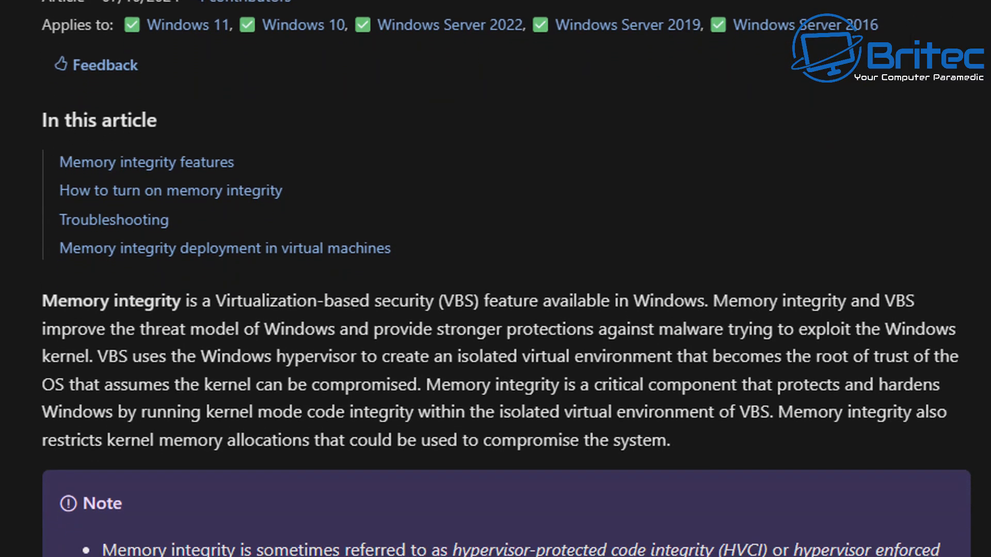
{"action": "scroll", "scroll_direction": "down", "scroll_amount": 3}
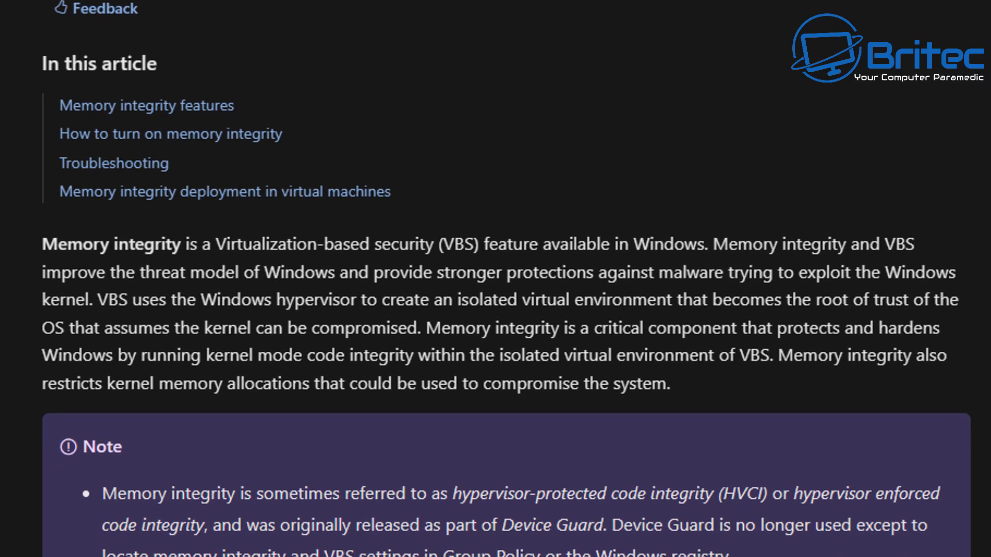
{"action": "scroll", "scroll_direction": "down", "scroll_amount": 3}
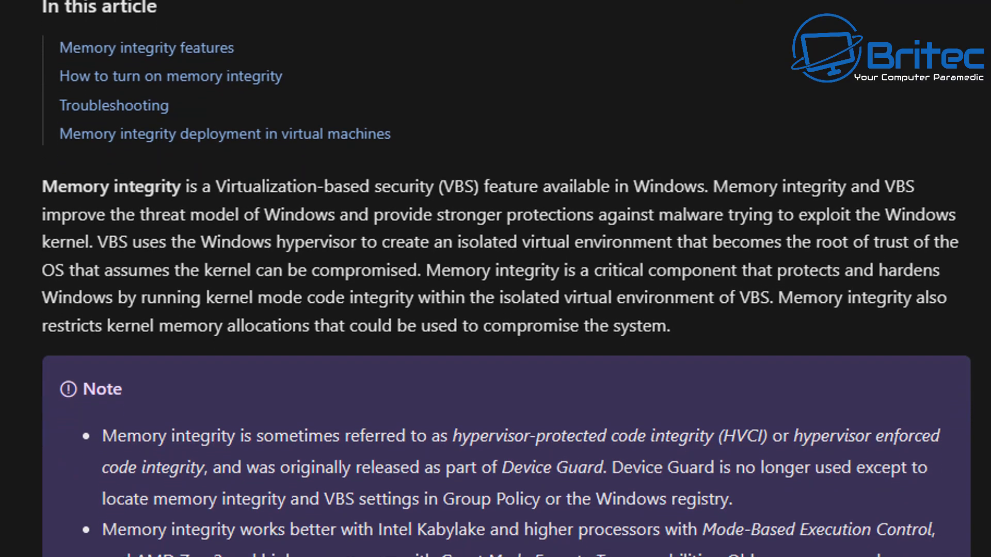
{"action": "scroll", "scroll_direction": "down", "scroll_amount": 3}
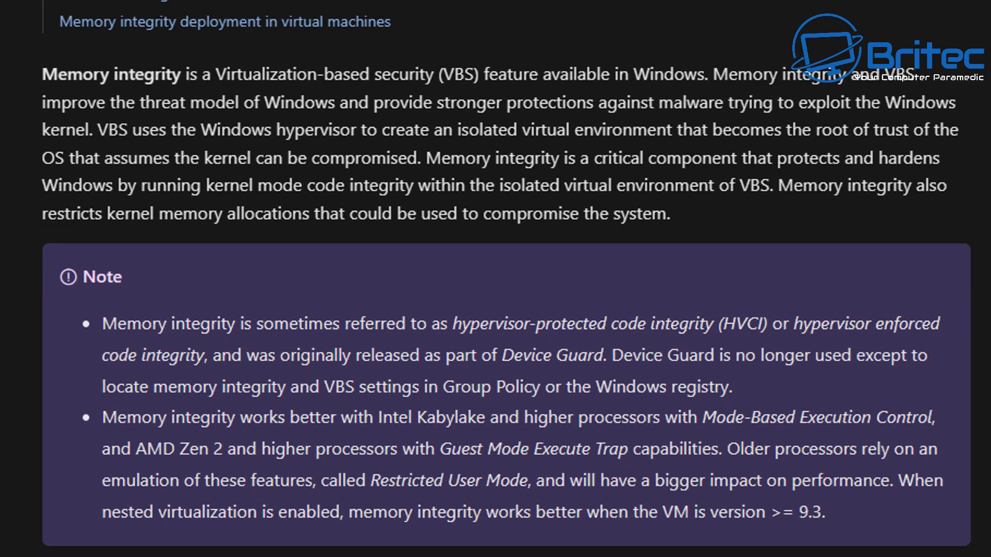
{"action": "scroll", "scroll_direction": "down", "scroll_amount": 3}
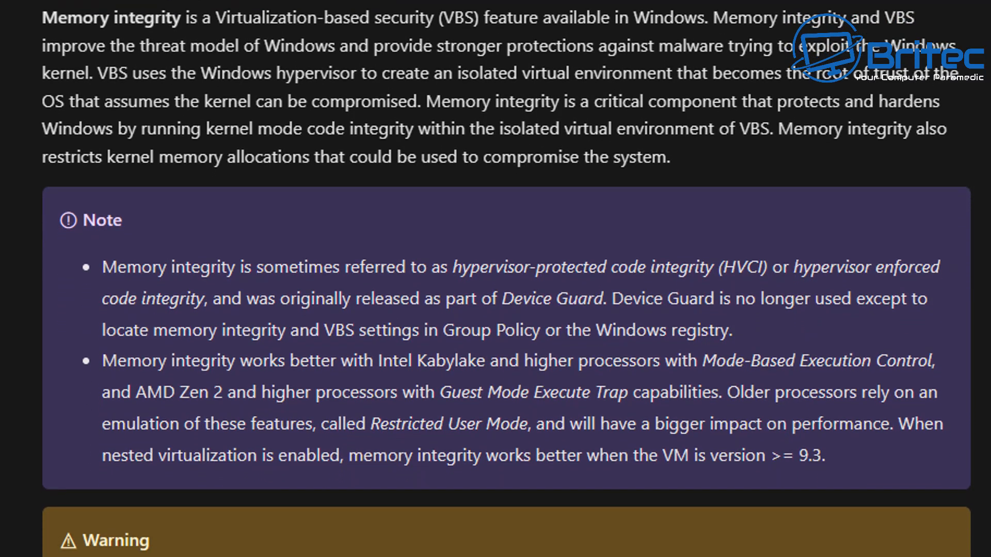
{"action": "scroll", "scroll_direction": "down", "scroll_amount": 3}
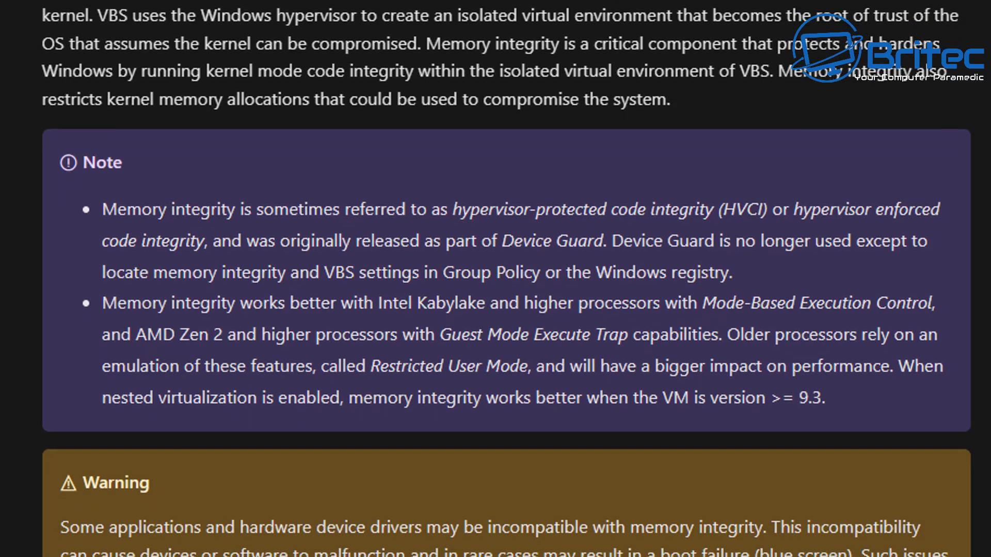
{"action": "scroll", "scroll_direction": "down", "scroll_amount": 3}
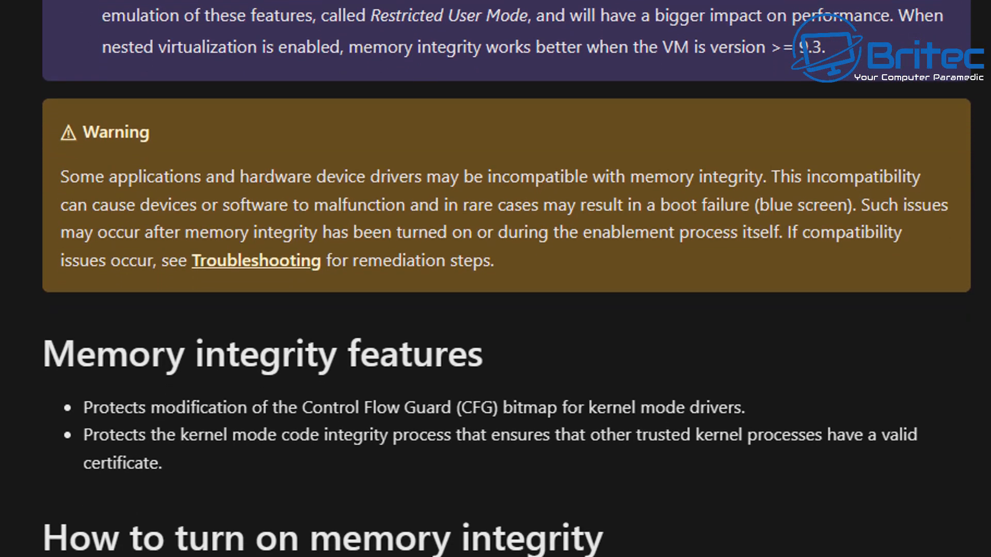
{"action": "scroll", "scroll_direction": "up", "scroll_amount": 3}
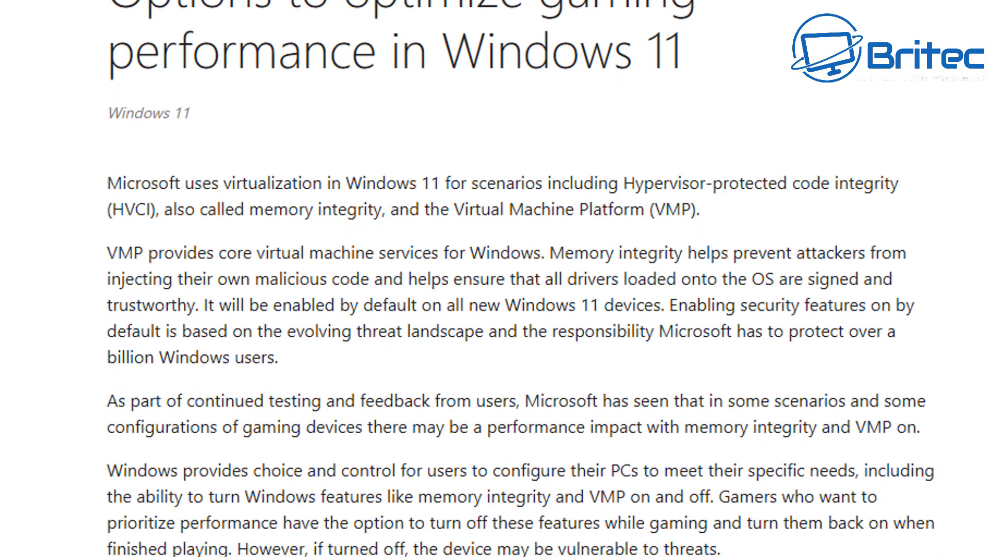
Step: Scroll the Core isolation article down to the 'Turning off Virtual Machine Platform (VMP)' Windows Features steps
{"action": "scroll", "scroll_direction": "down", "scroll_amount": 3}
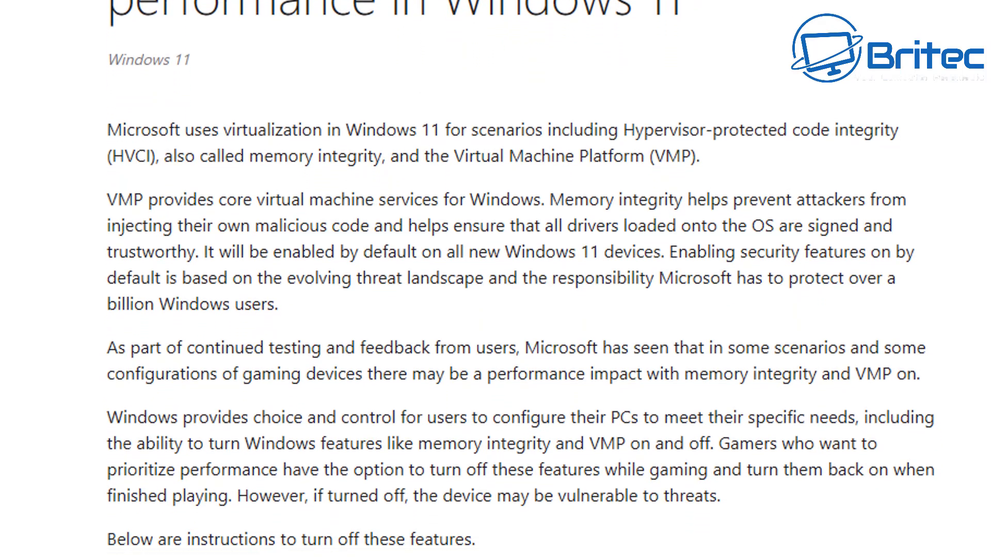
{"action": "scroll", "scroll_direction": "down", "scroll_amount": 3}
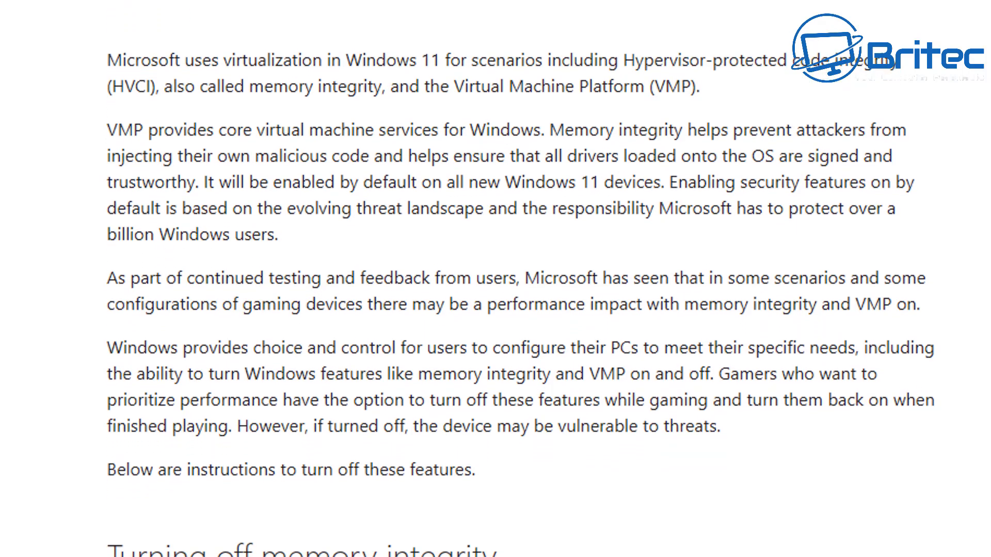
{"action": "scroll", "scroll_direction": "down", "scroll_amount": 3}
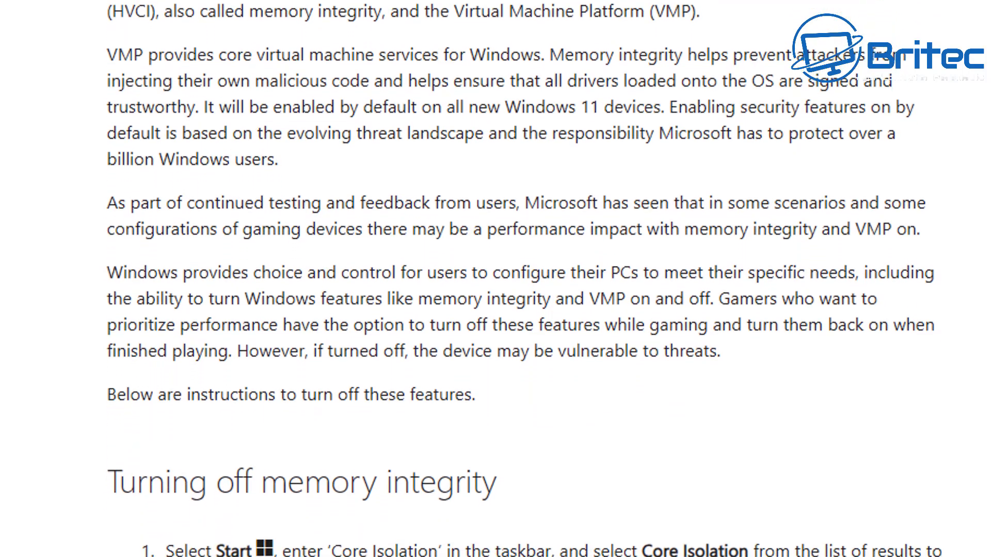
{"action": "scroll", "scroll_direction": "down", "scroll_amount": 3}
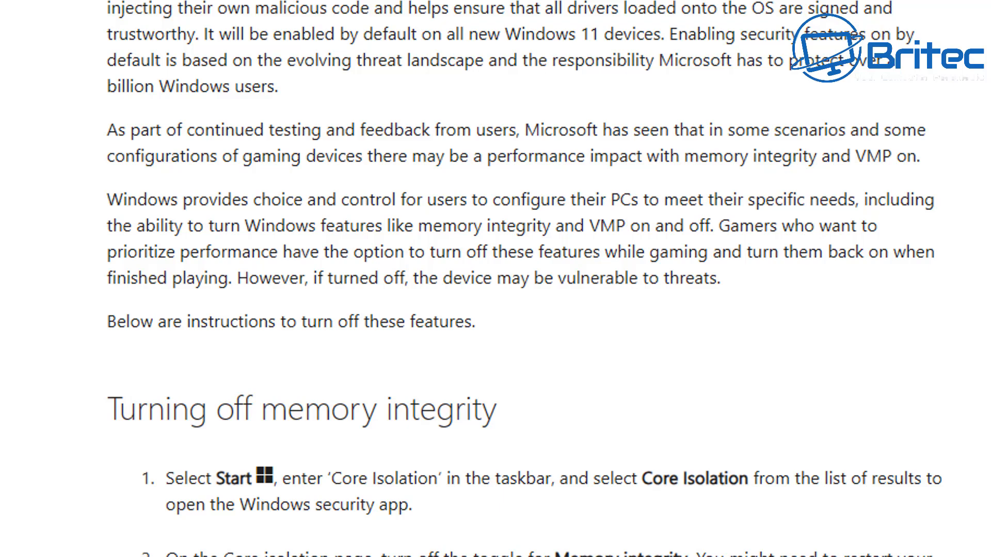
{"action": "scroll", "scroll_direction": "down", "scroll_amount": 3}
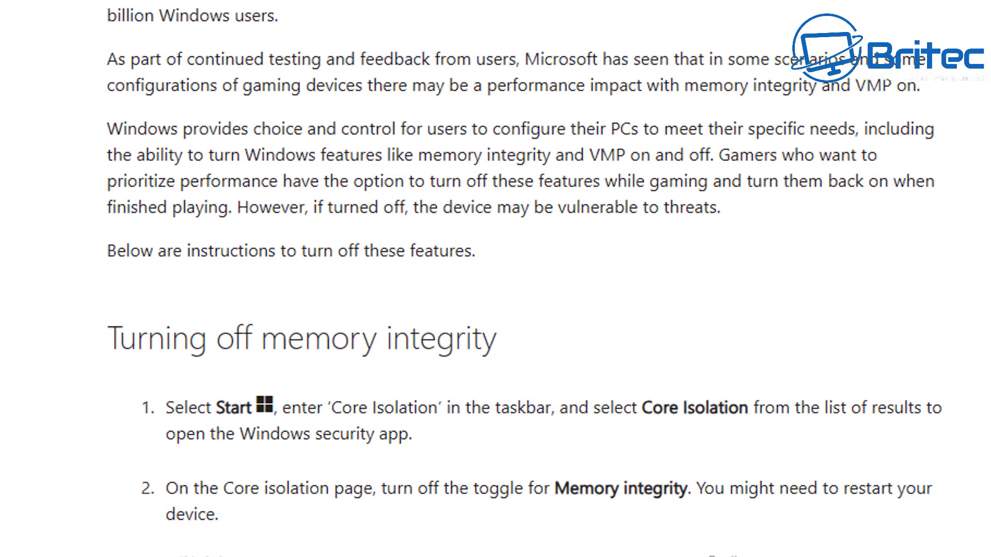
{"action": "scroll", "scroll_direction": "down", "scroll_amount": 3}
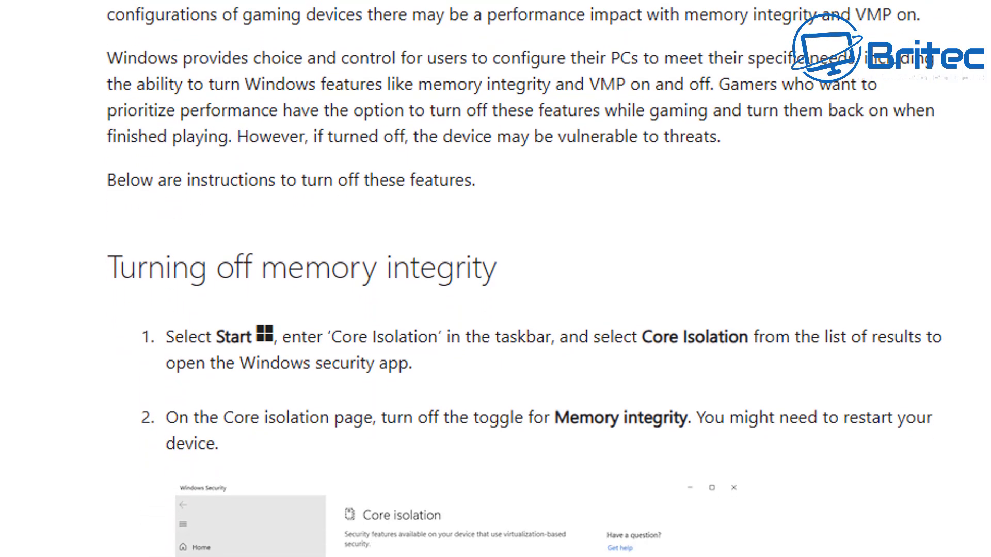
{"action": "scroll", "scroll_direction": "down", "scroll_amount": 3}
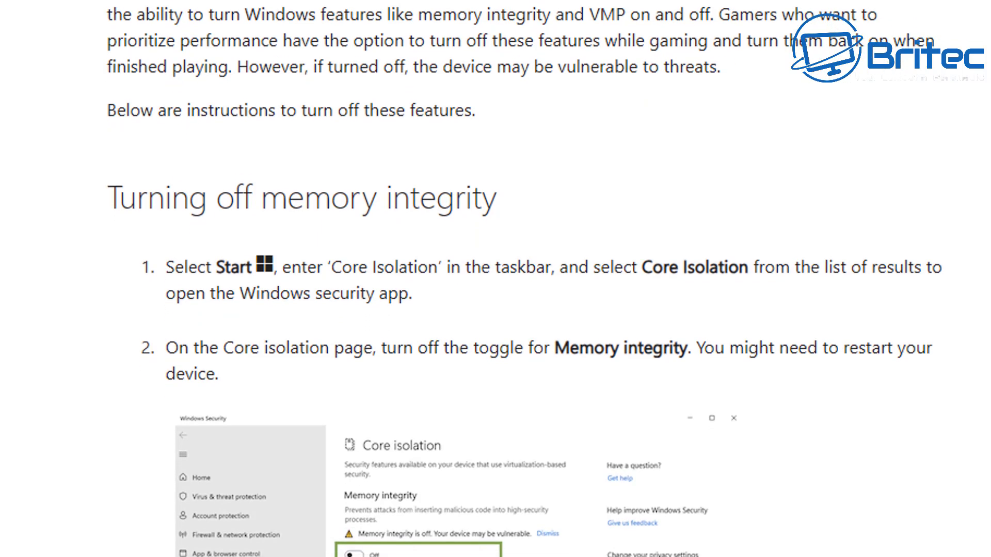
{"action": "scroll", "scroll_direction": "down", "scroll_amount": 3}
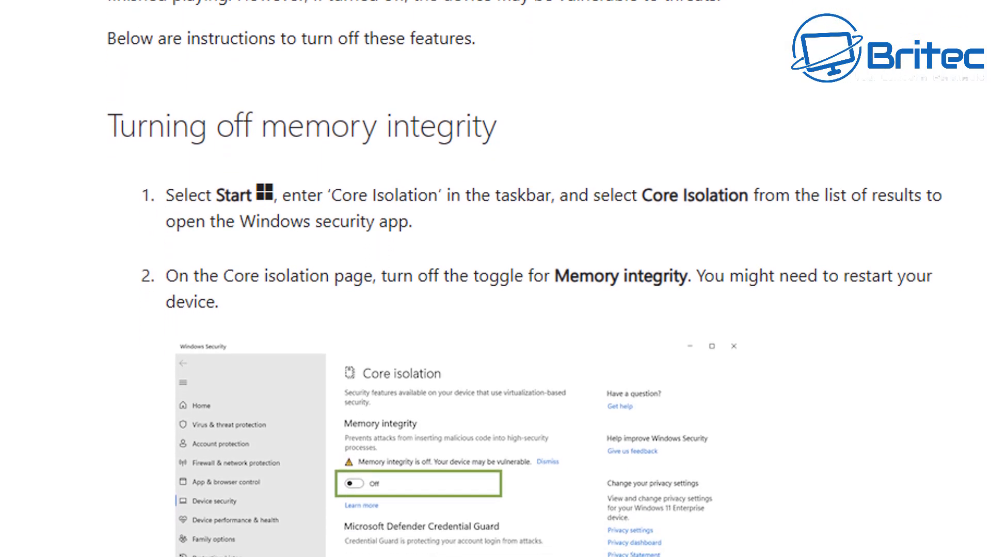
{"action": "scroll", "scroll_direction": "down", "scroll_amount": 3}
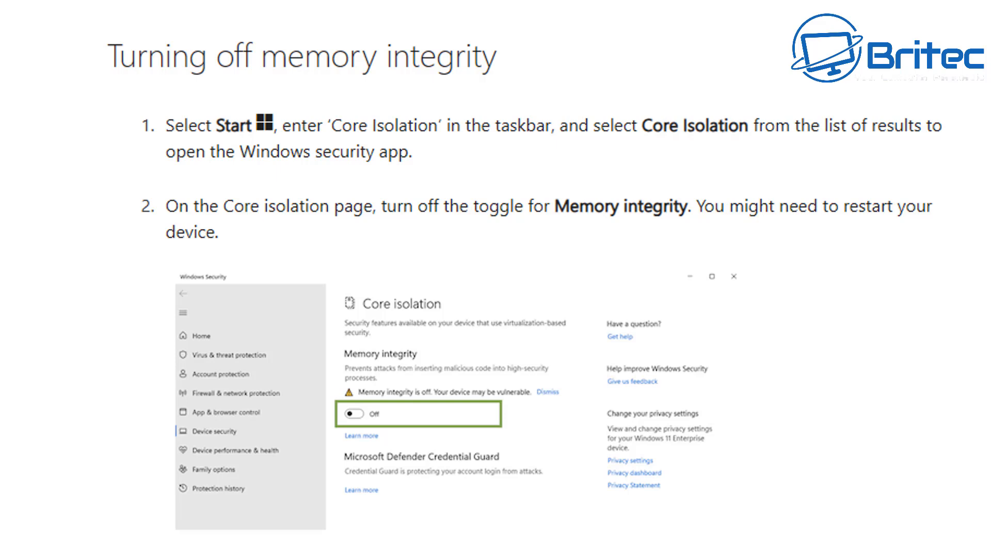
{"action": "scroll", "scroll_direction": "down", "scroll_amount": 3}
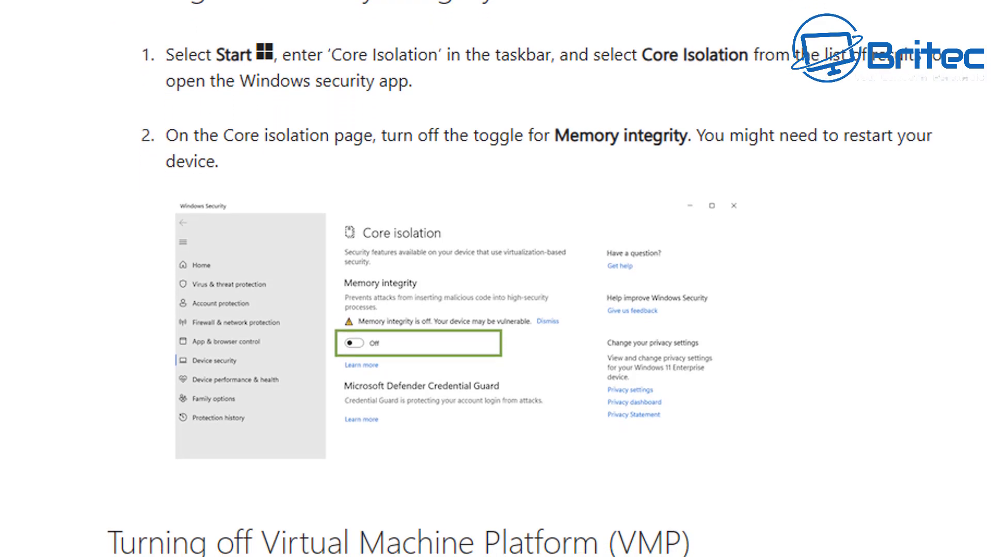
{"action": "scroll", "scroll_direction": "down", "scroll_amount": 3}
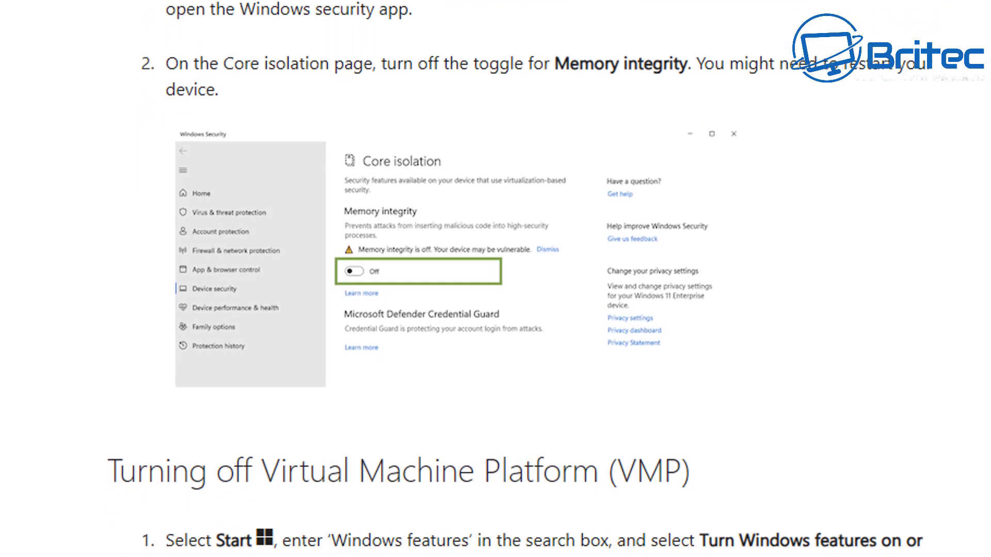
{"action": "scroll", "scroll_direction": "down", "scroll_amount": 3}
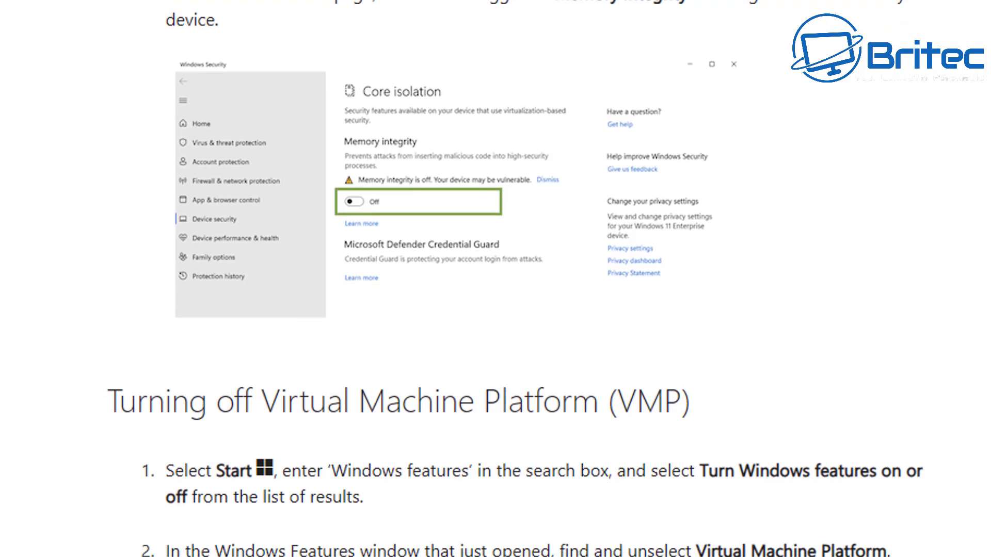
{"action": "scroll", "scroll_direction": "down", "scroll_amount": 3}
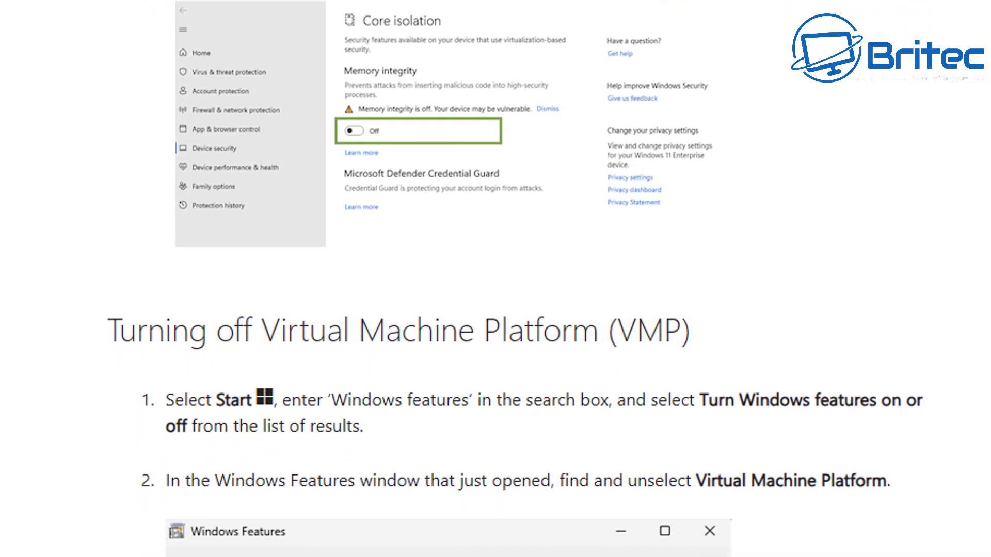
{"action": "scroll", "scroll_direction": "down", "scroll_amount": 3}
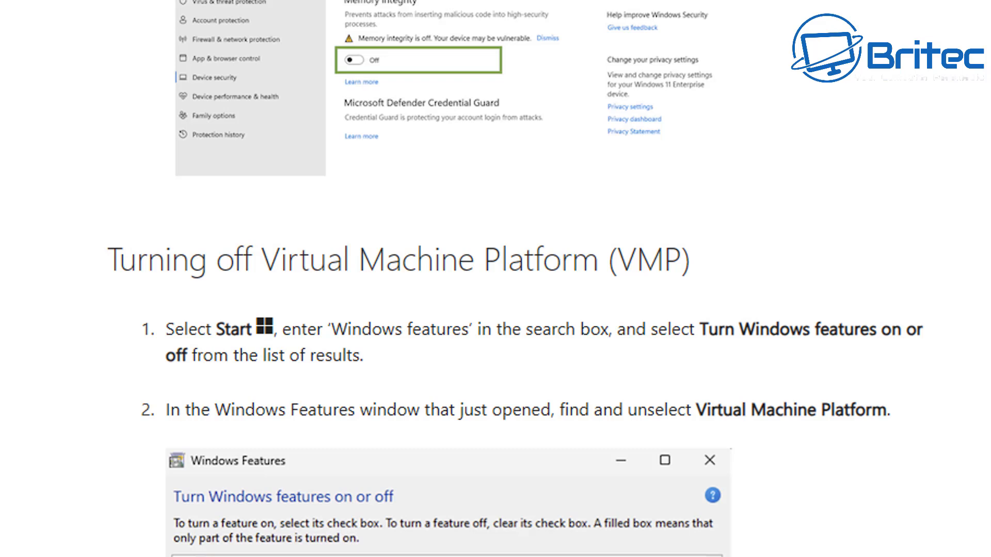
{"action": "scroll", "scroll_direction": "down", "scroll_amount": 3}
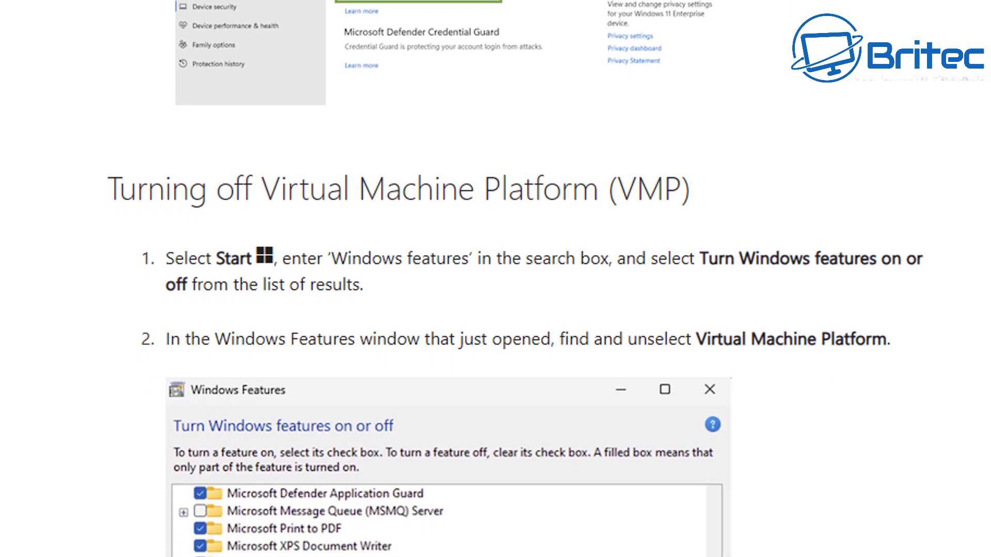
{"action": "scroll", "scroll_direction": "down", "scroll_amount": 3}
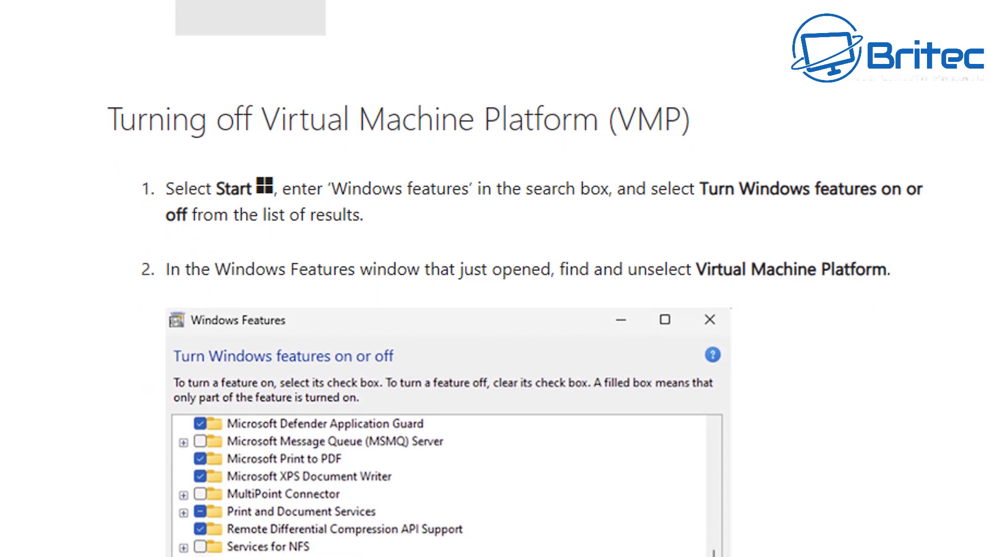
{"action": "scroll", "scroll_direction": "down", "scroll_amount": 3}
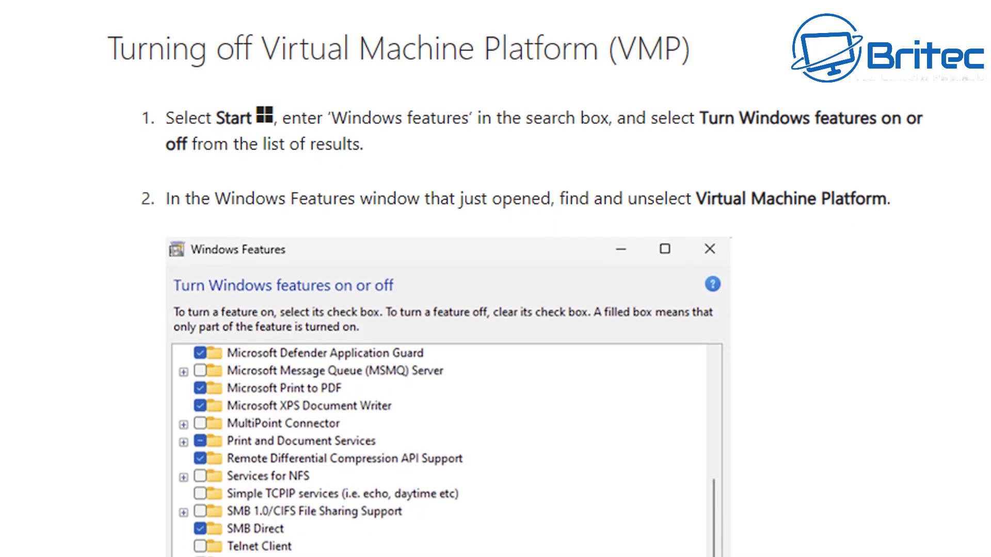
{"action": "scroll", "scroll_direction": "down", "scroll_amount": 3}
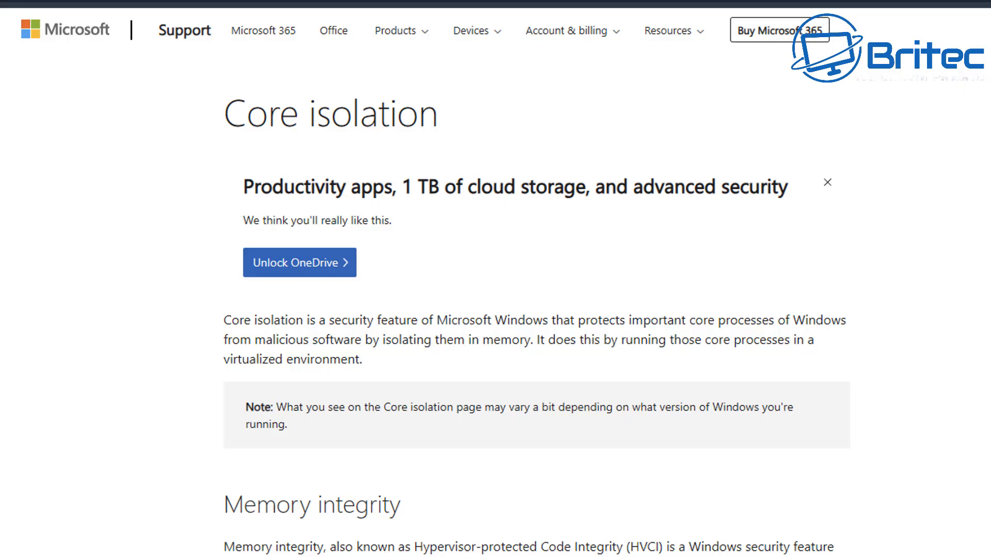
{"action": "mouse_move", "coordinate": [739, 424]}
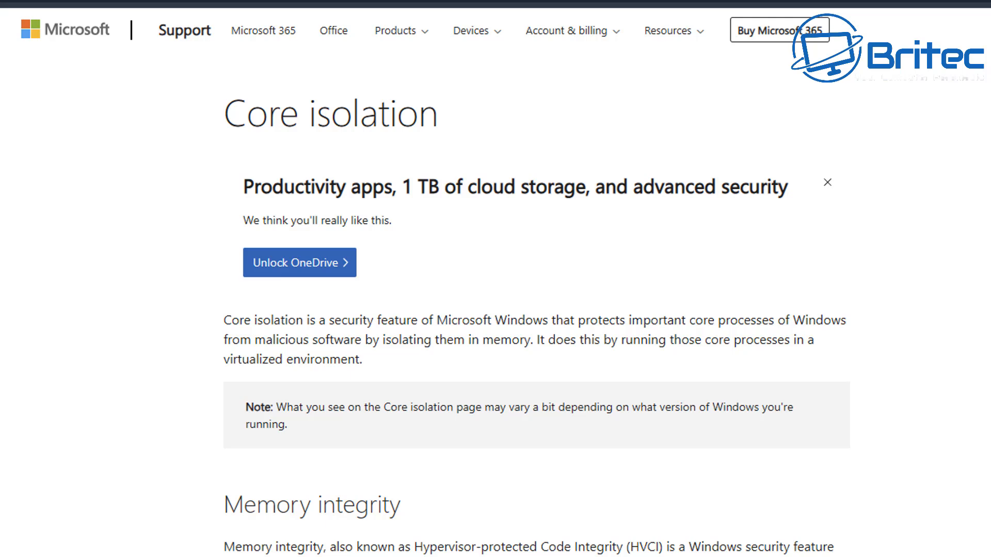
Step: Scroll through Memory integrity and incompatible-driver advice down to Kernel-mode Hardware-enforced Stack Protection
{"action": "scroll", "scroll_direction": "down", "scroll_amount": 3}
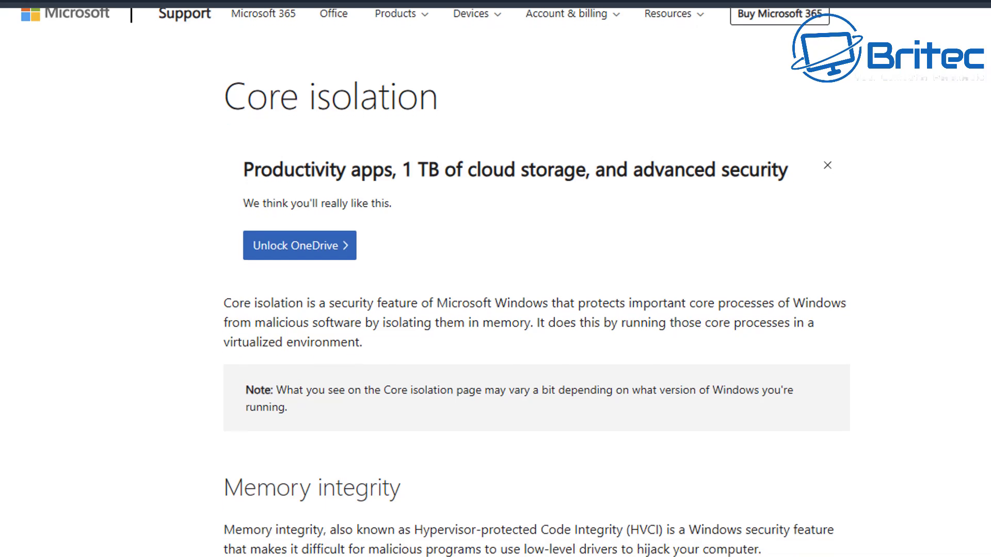
{"action": "scroll", "scroll_direction": "down", "scroll_amount": 3}
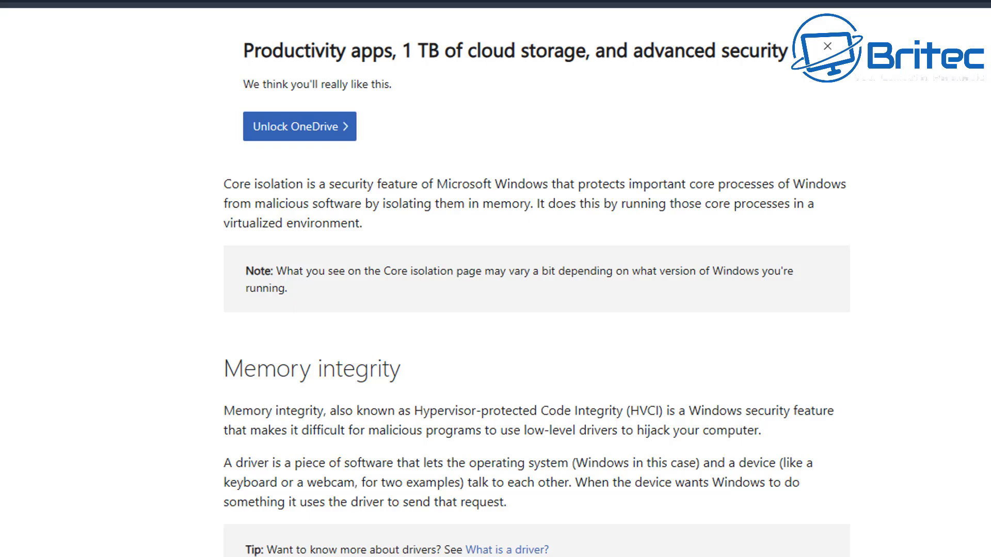
{"action": "scroll", "scroll_direction": "down", "scroll_amount": 3}
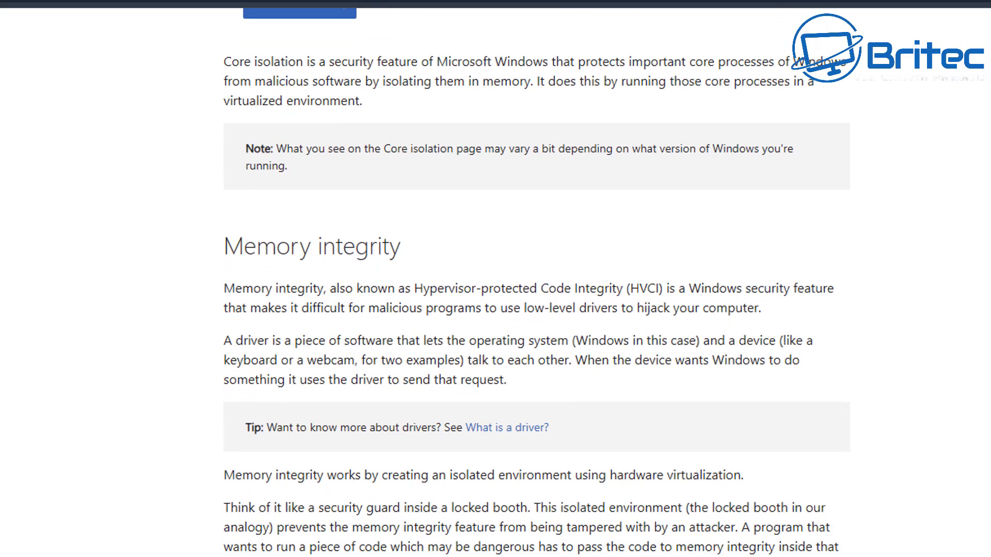
{"action": "scroll", "scroll_direction": "down", "scroll_amount": 3}
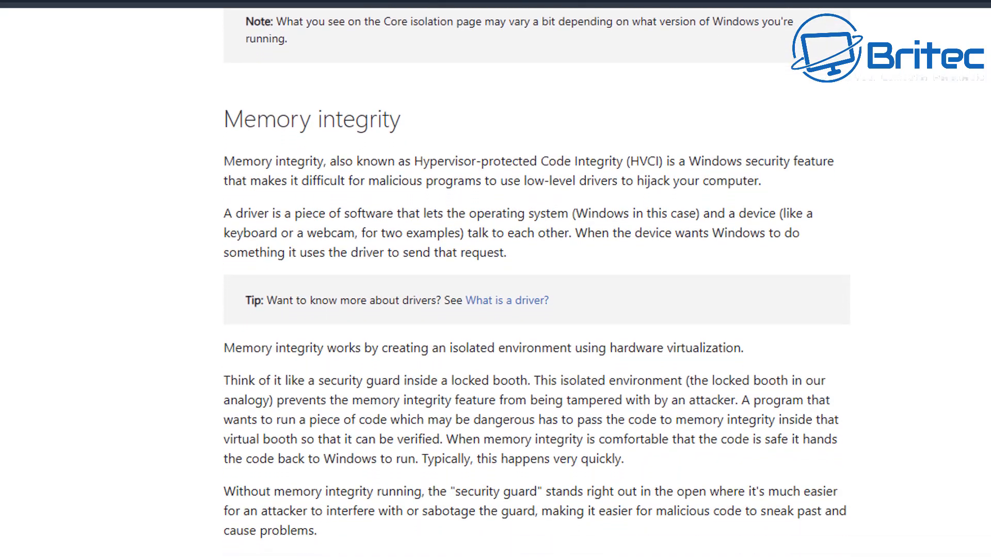
{"action": "scroll", "scroll_direction": "down", "scroll_amount": 3}
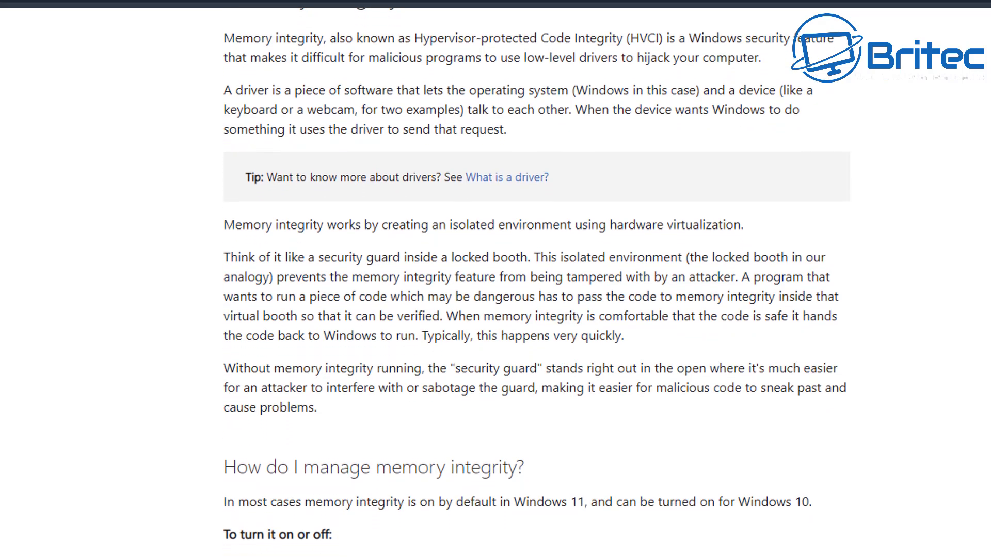
{"action": "scroll", "scroll_direction": "down", "scroll_amount": 3}
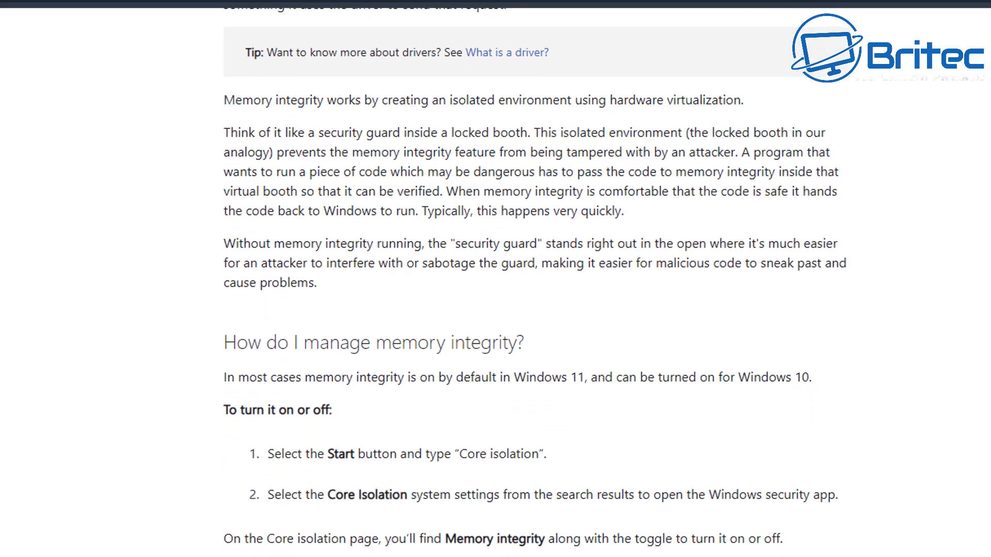
{"action": "scroll", "scroll_direction": "down", "scroll_amount": 3}
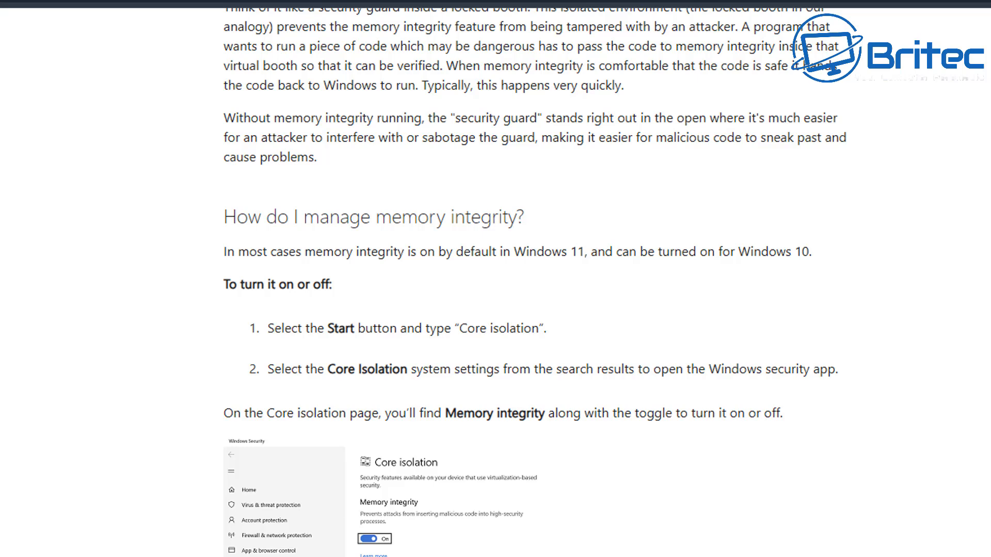
{"action": "scroll", "scroll_direction": "down", "scroll_amount": 3}
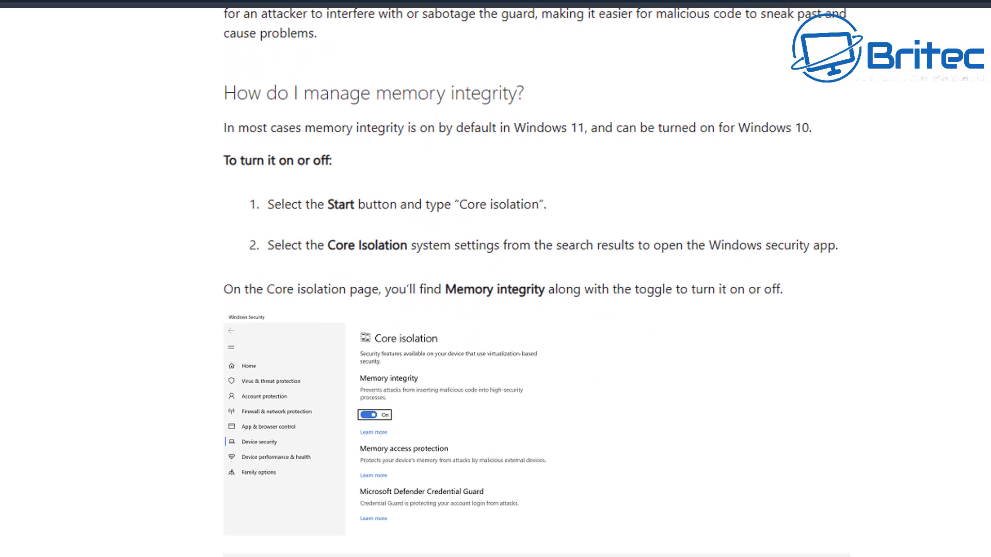
{"action": "scroll", "scroll_direction": "down", "scroll_amount": 3}
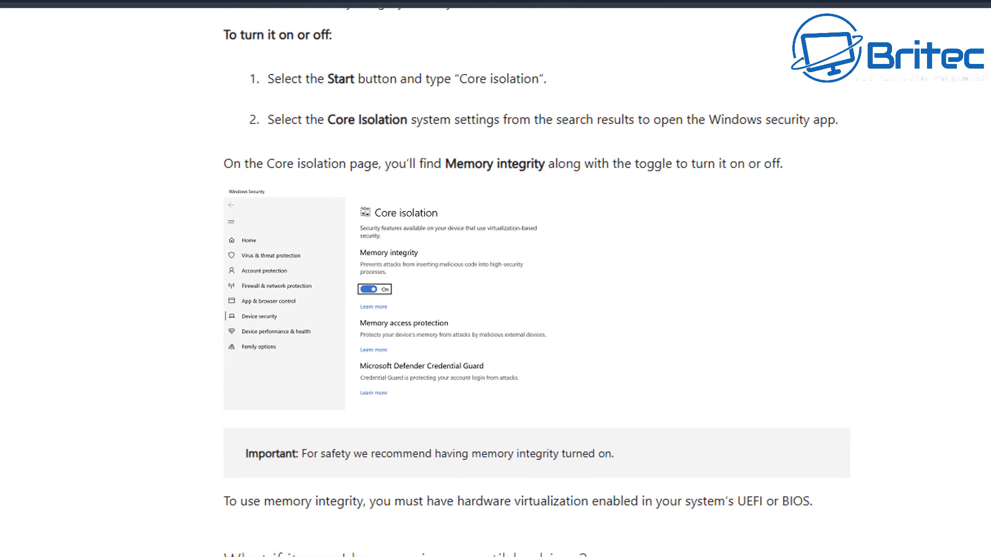
{"action": "scroll", "scroll_direction": "down", "scroll_amount": 3}
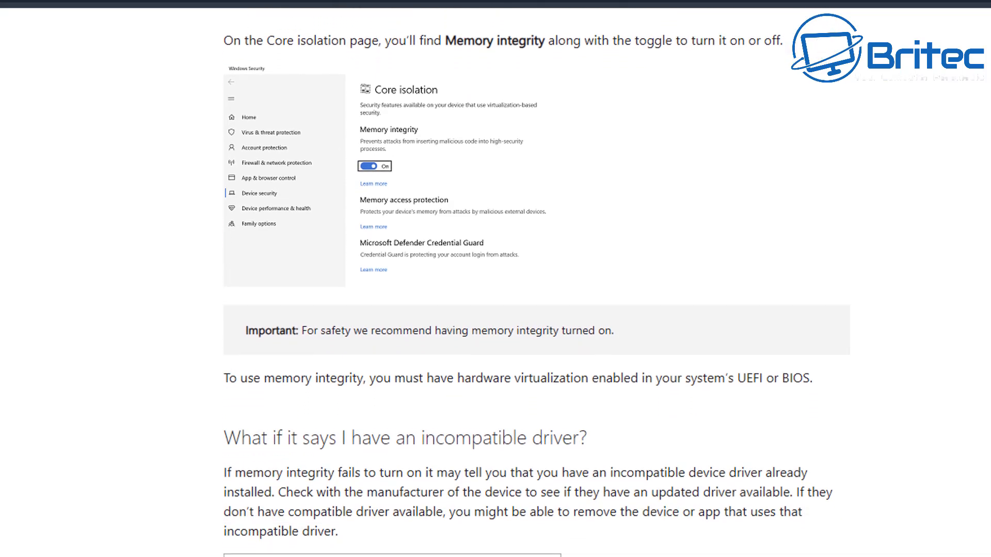
{"action": "scroll", "scroll_direction": "down", "scroll_amount": 3}
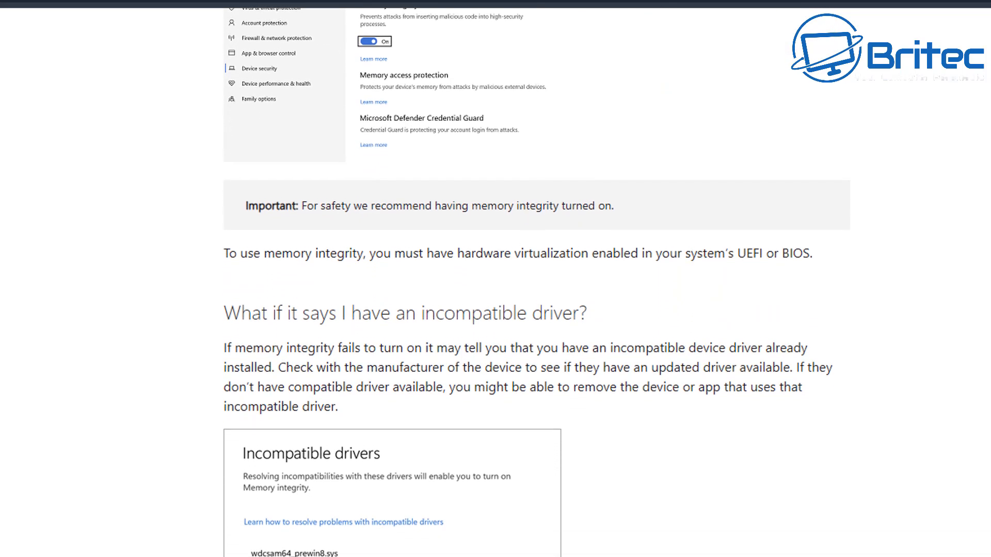
{"action": "scroll", "scroll_direction": "down", "scroll_amount": 3}
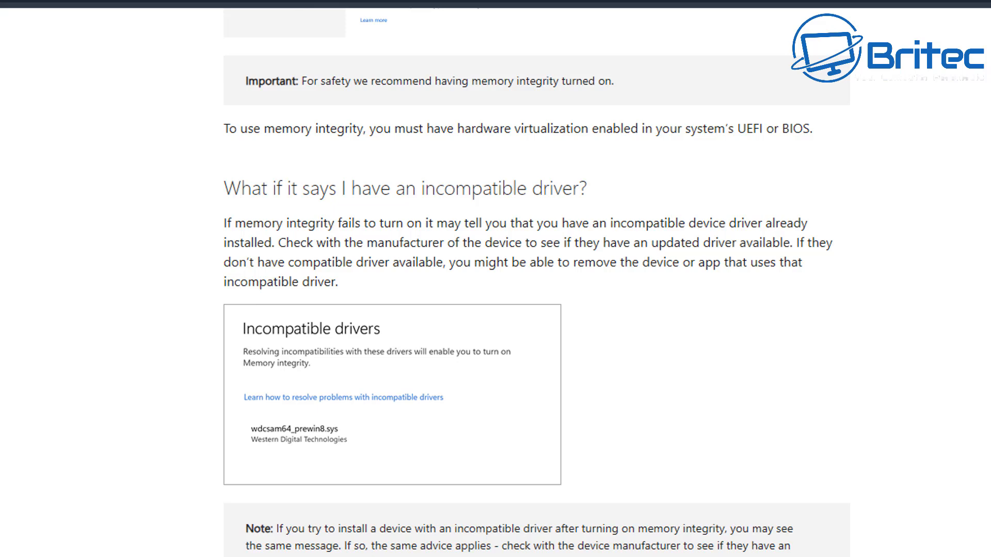
{"action": "scroll", "scroll_direction": "down", "scroll_amount": 3}
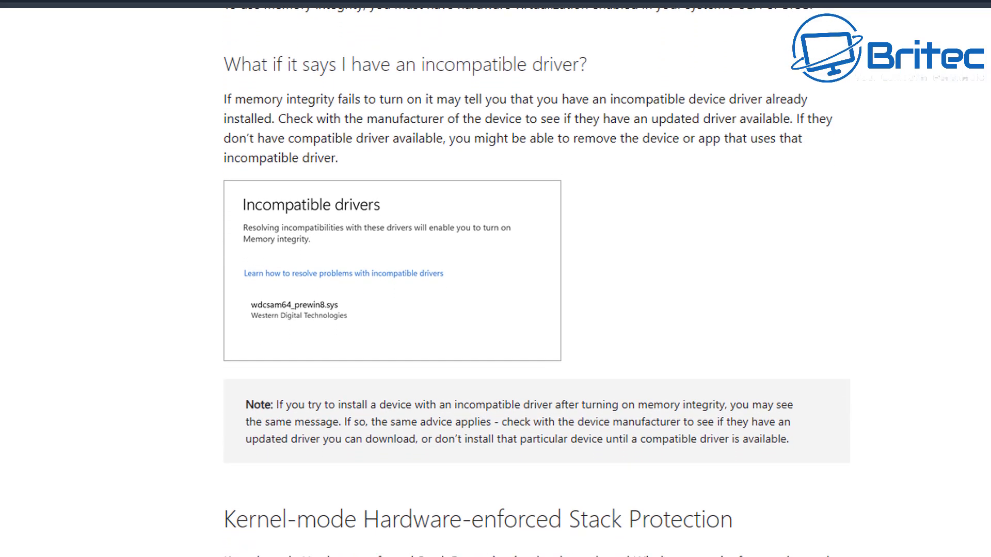
{"action": "scroll", "scroll_direction": "down", "scroll_amount": 3}
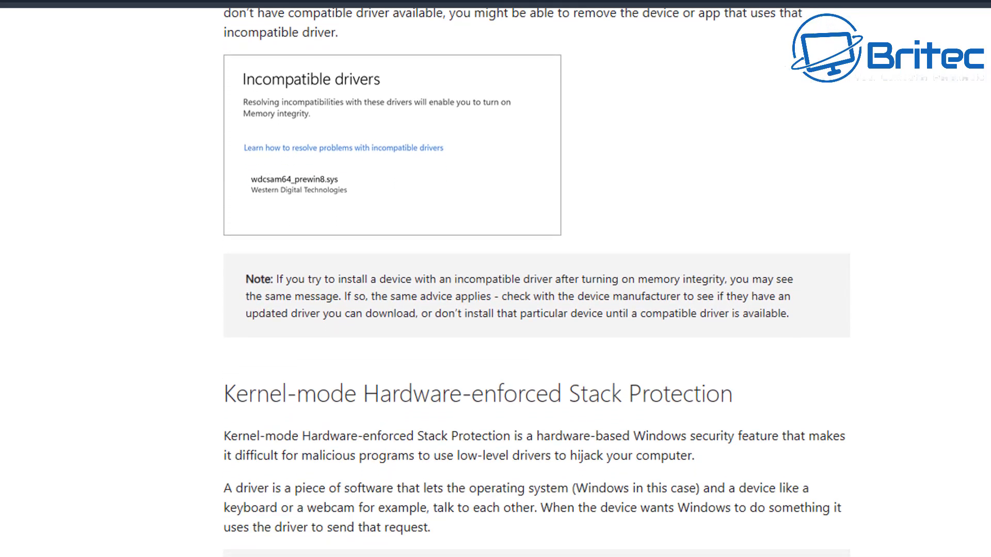
{"action": "scroll", "scroll_direction": "down", "scroll_amount": 3}
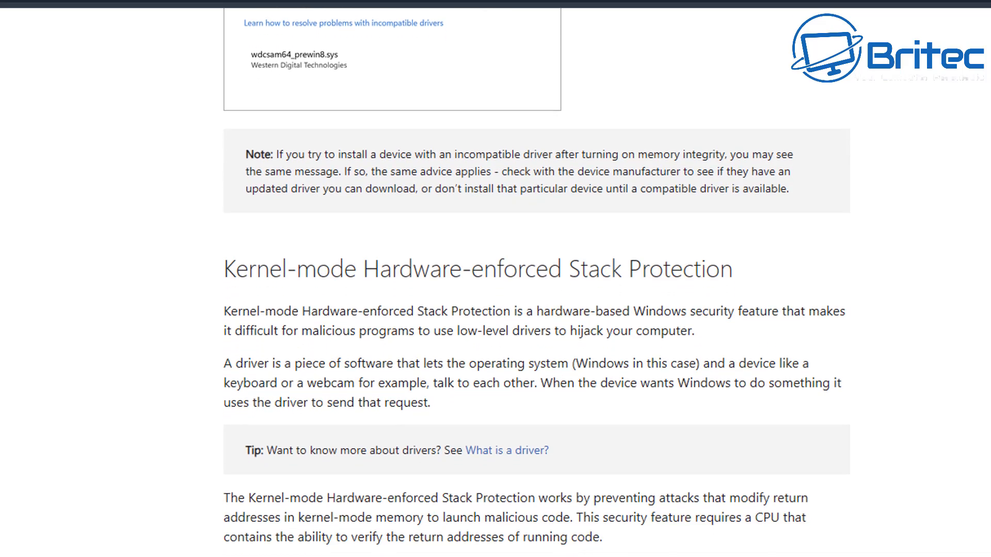
{"action": "scroll", "scroll_direction": "down", "scroll_amount": 3}
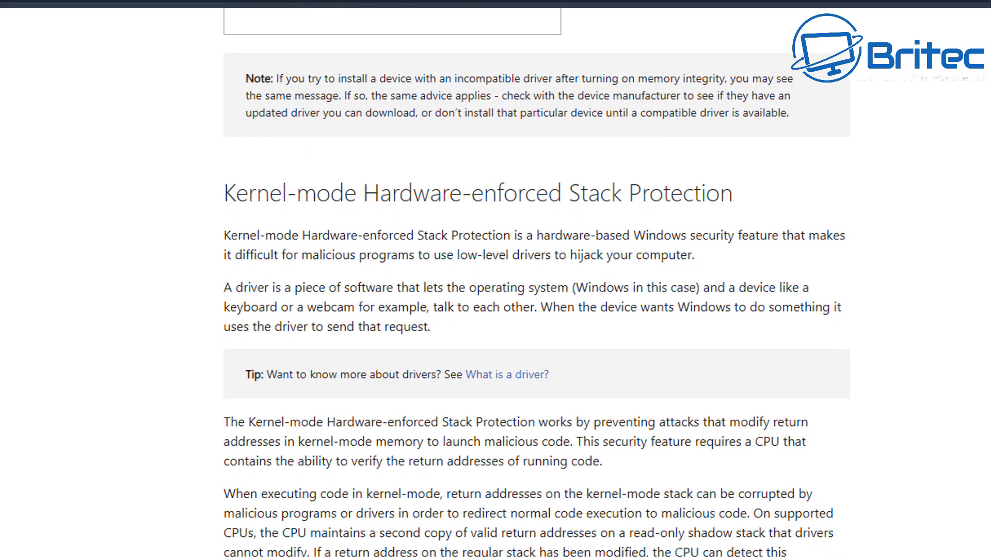